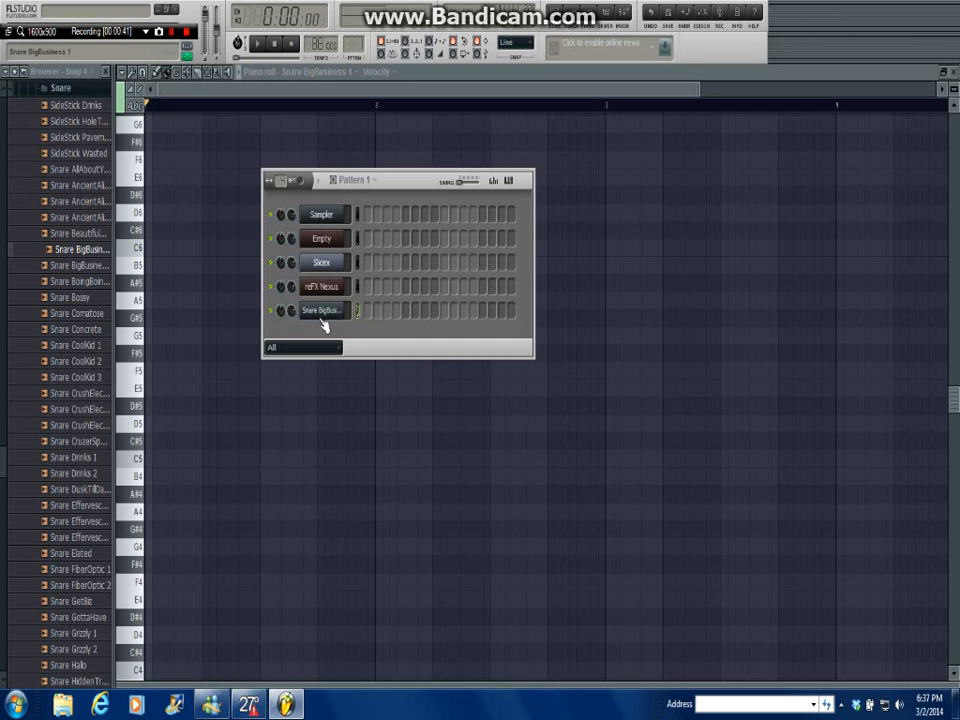
mouse_move(320, 322)
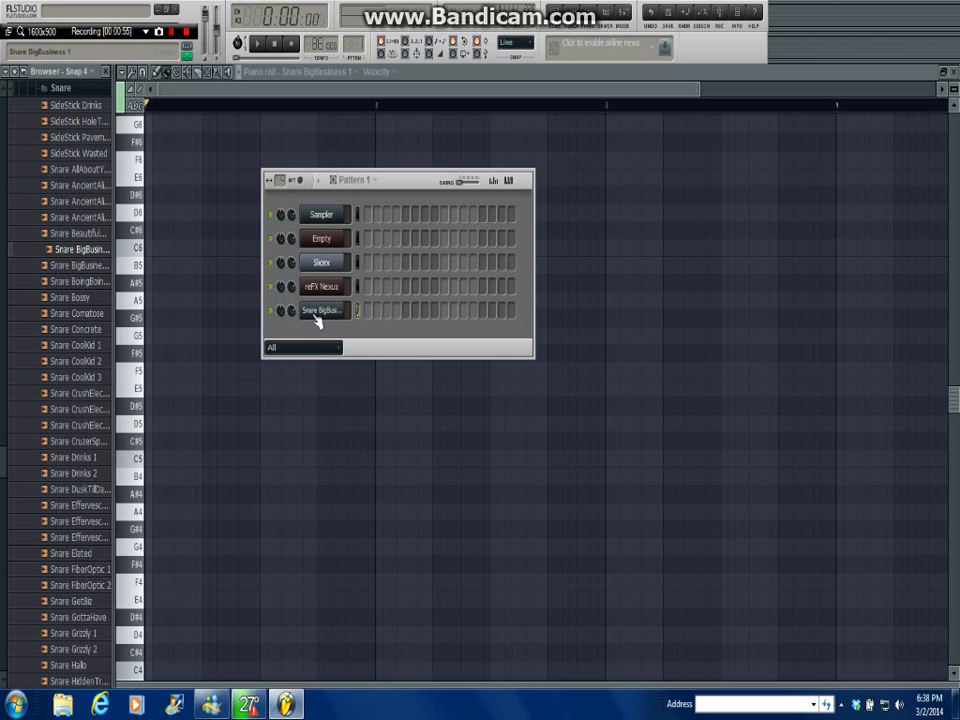
Fill the Snare BigBusiness channel on every second step.
right_click(320, 311)
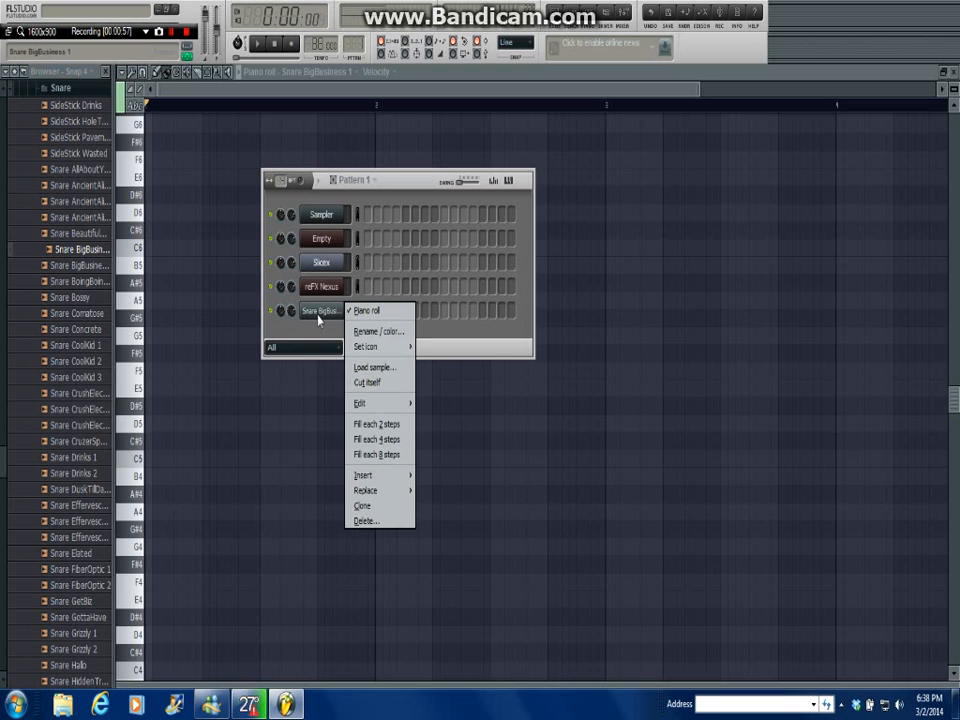
mouse_move(378, 424)
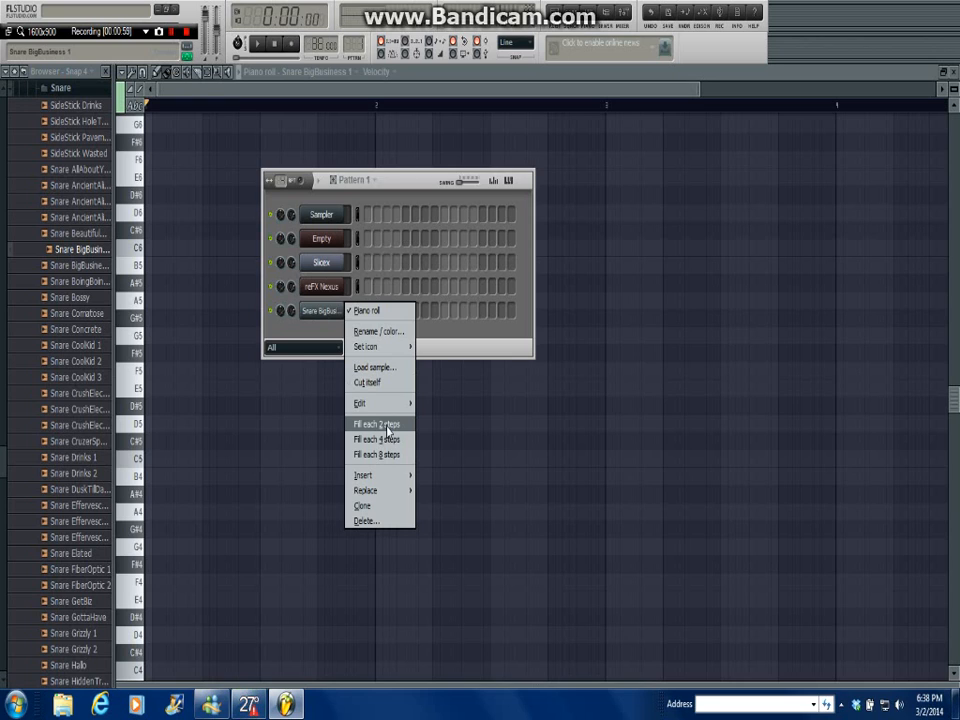
left_click(377, 424)
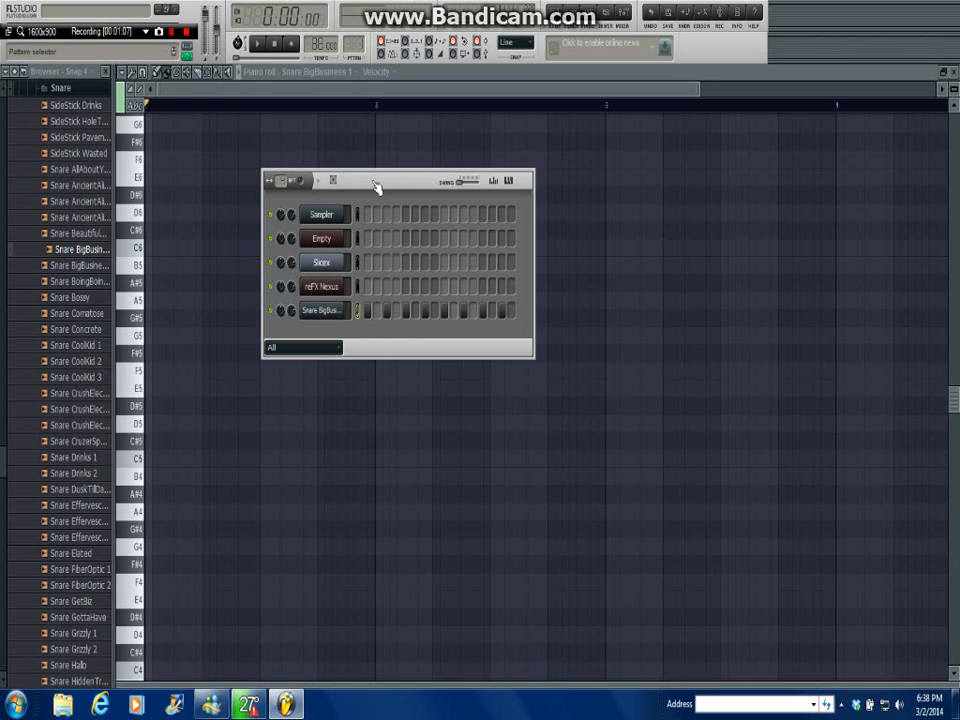
left_click(322, 311)
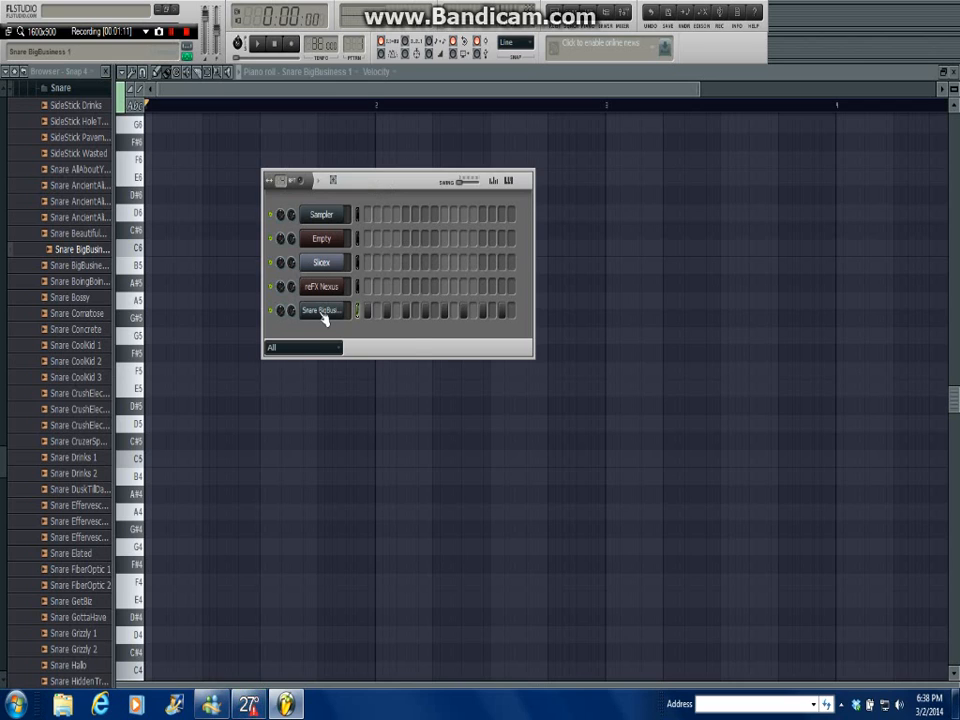
right_click(321, 310)
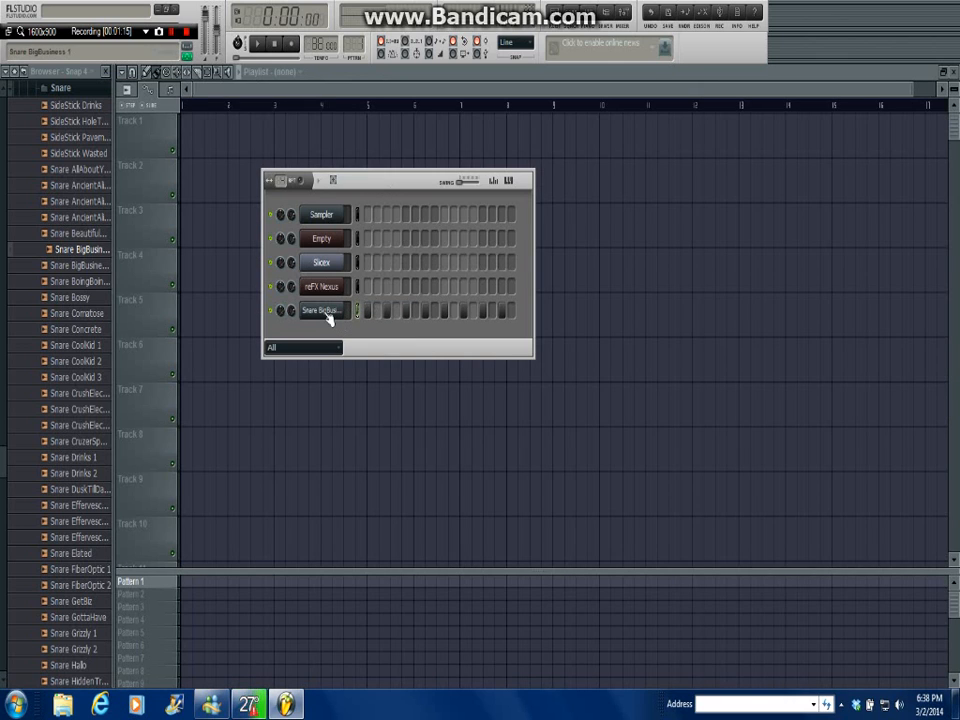
Send the snare steps to the piano roll and preview the C5 key.
right_click(320, 310)
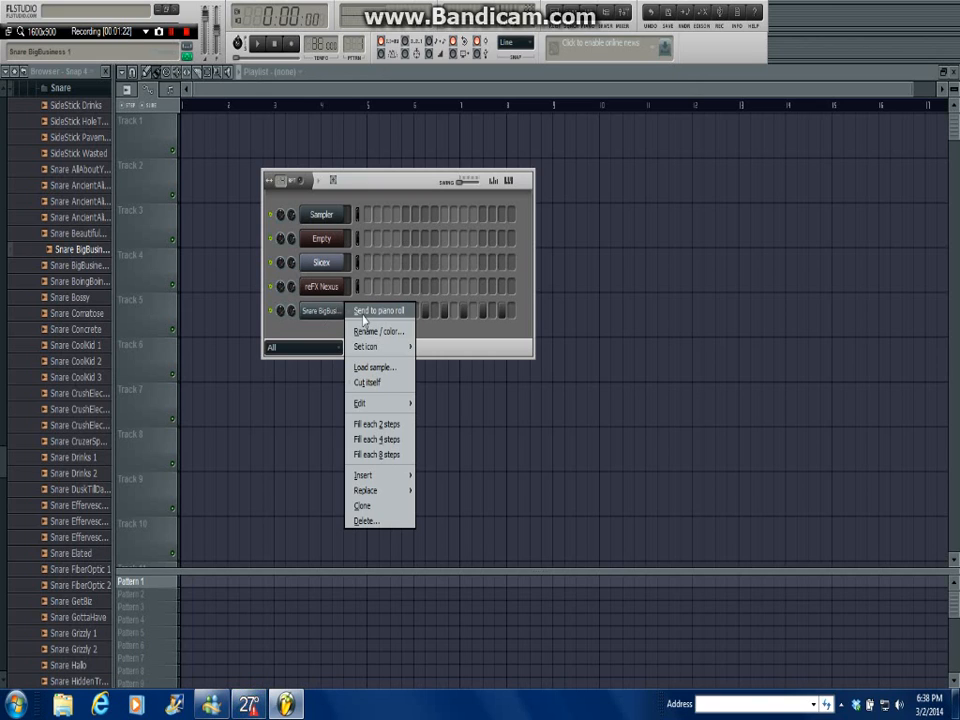
left_click(379, 310)
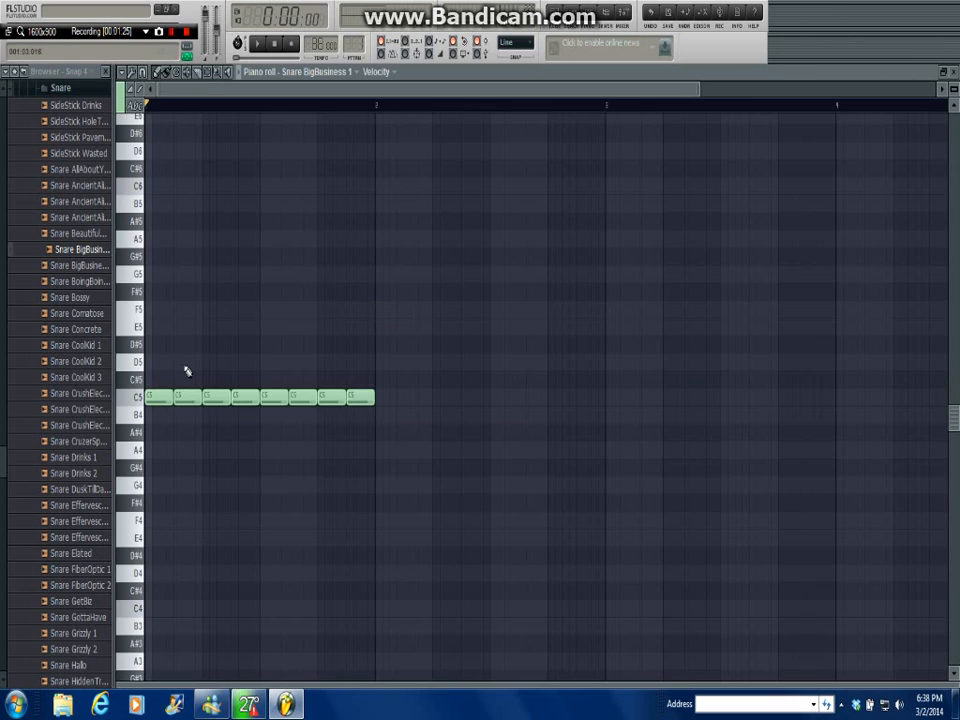
mouse_move(268, 103)
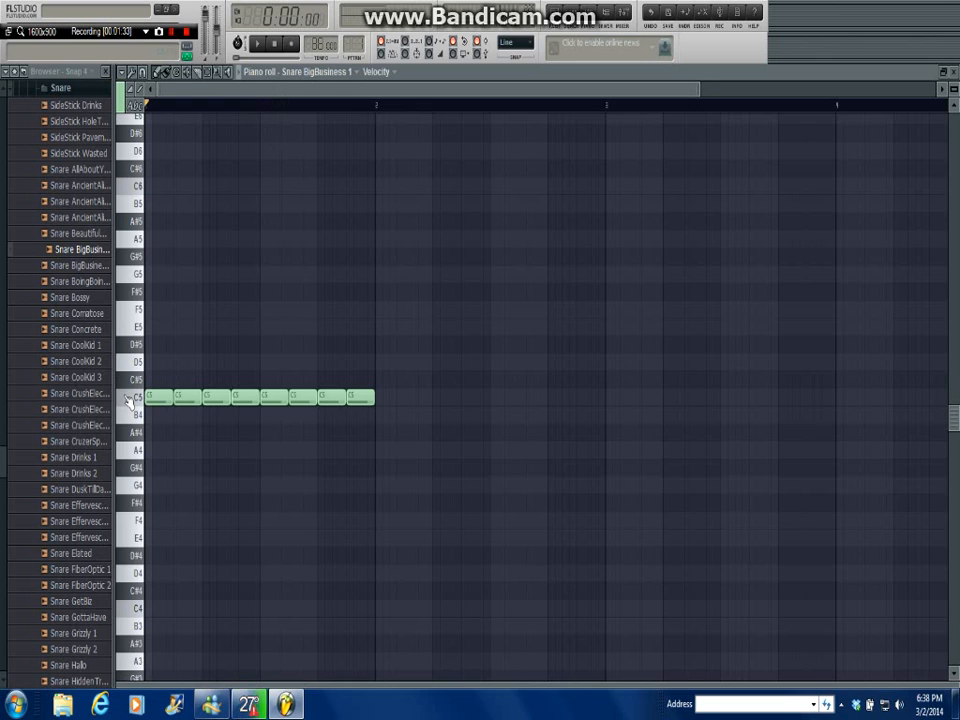
left_click(133, 397)
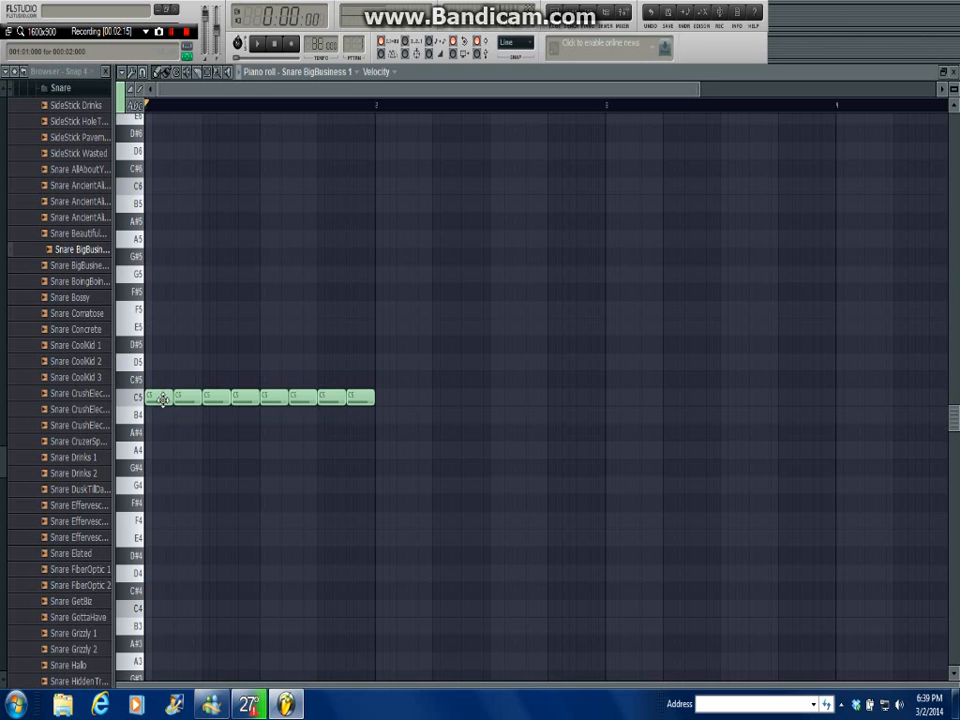
Re-pitch the eight snare notes to G5, G5, F5, F5, E5, D5, C5, A4, auditioning with playback.
left_click_drag(152, 397, 155, 273)
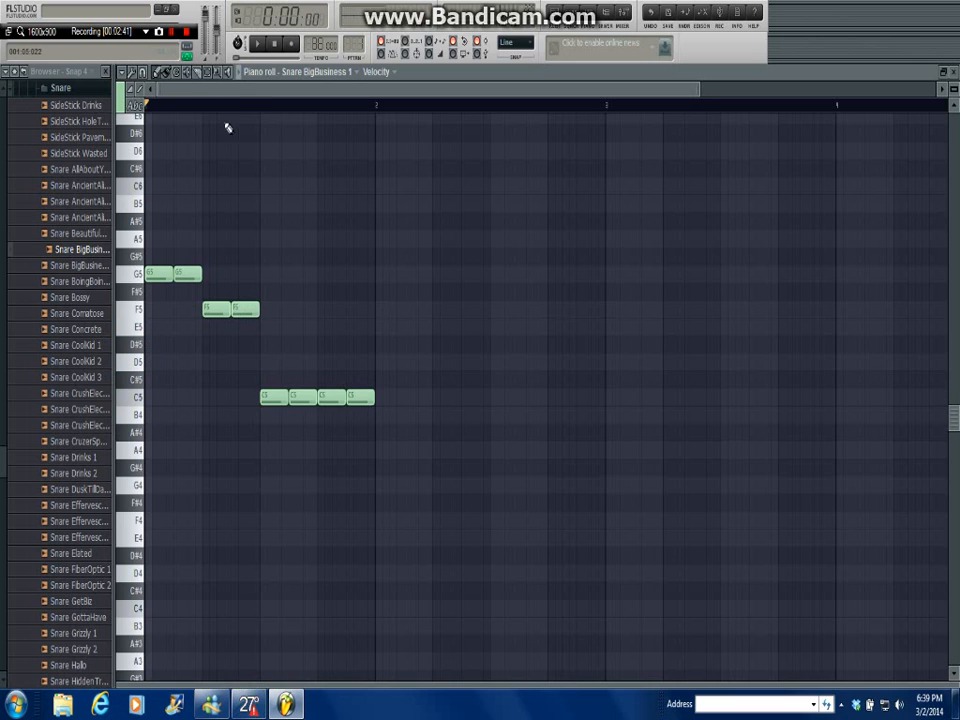
left_click(256, 43)
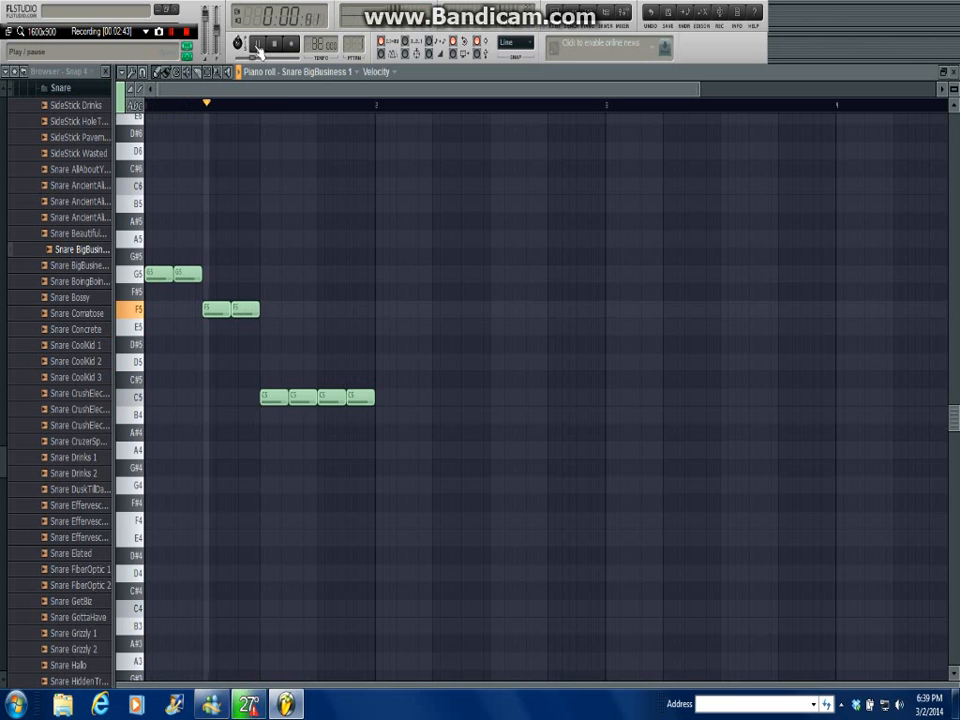
left_click(277, 43)
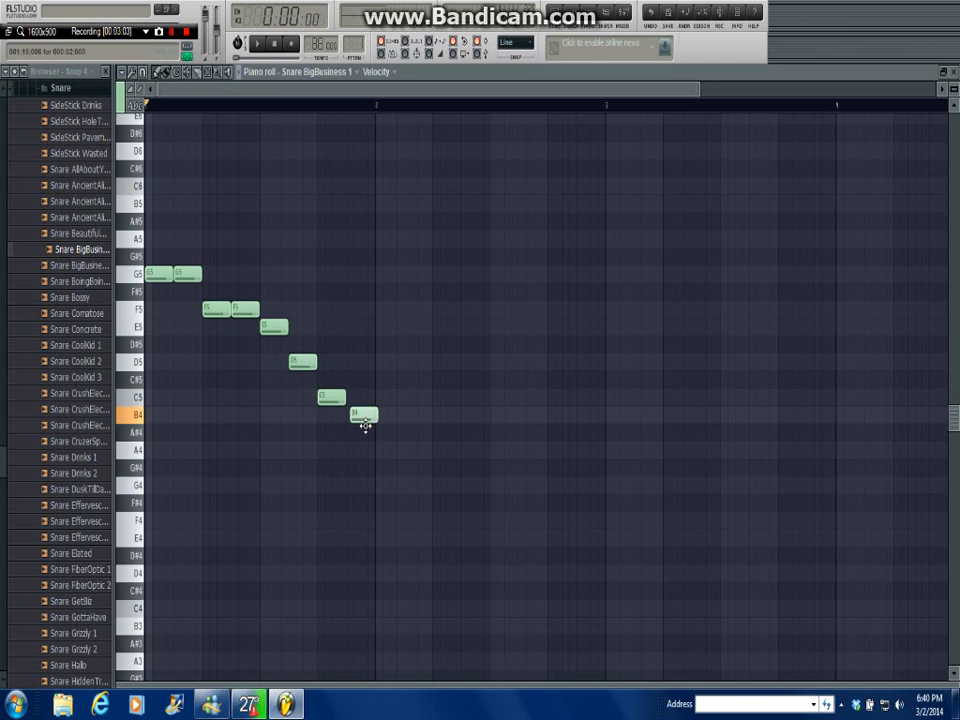
left_click_drag(355, 414, 360, 448)
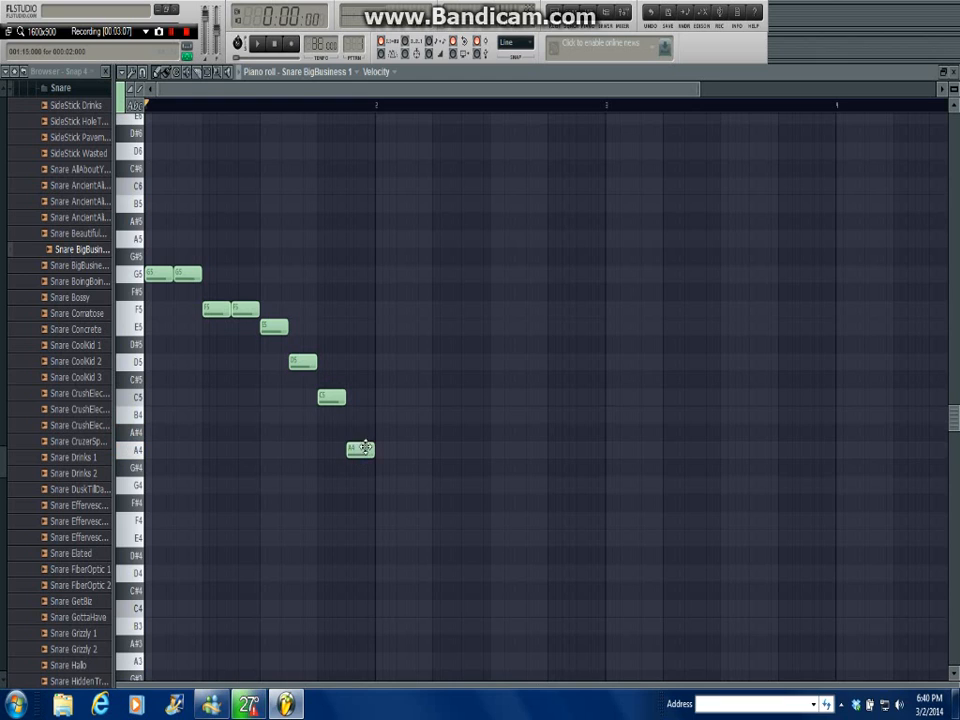
mouse_move(145, 178)
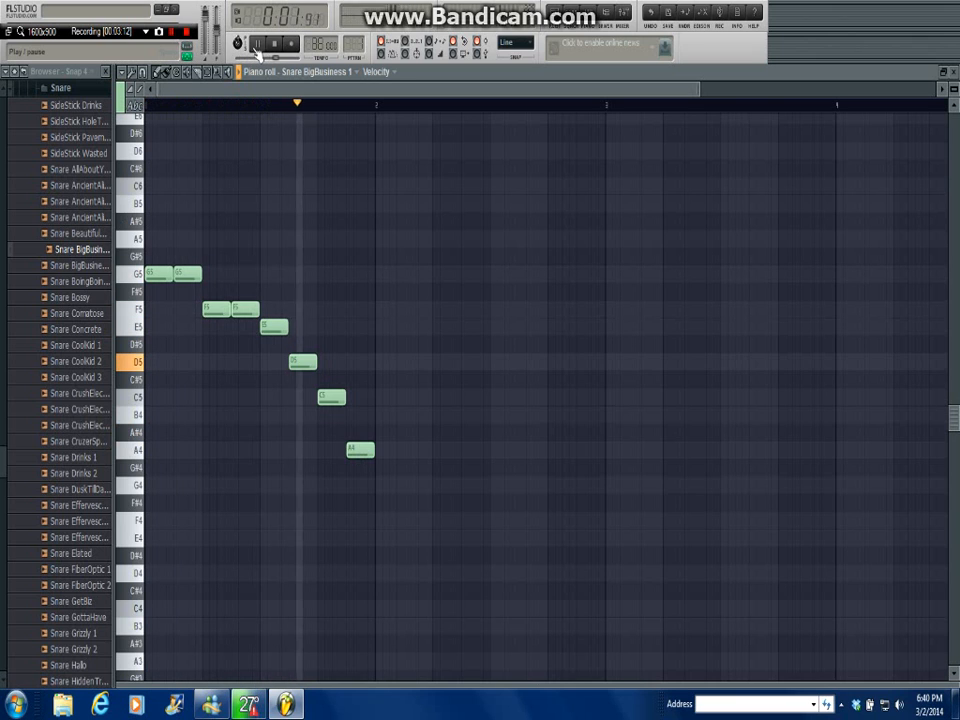
Stop playback and select the second F5, D5 and A4 notes.
left_click(256, 44)
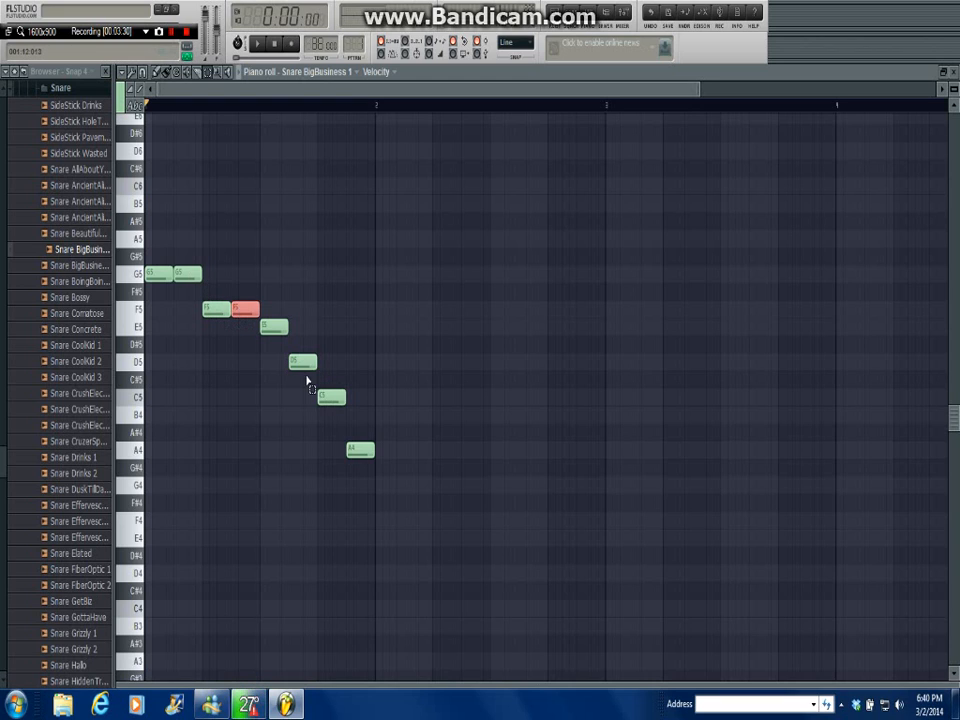
left_click(303, 361)
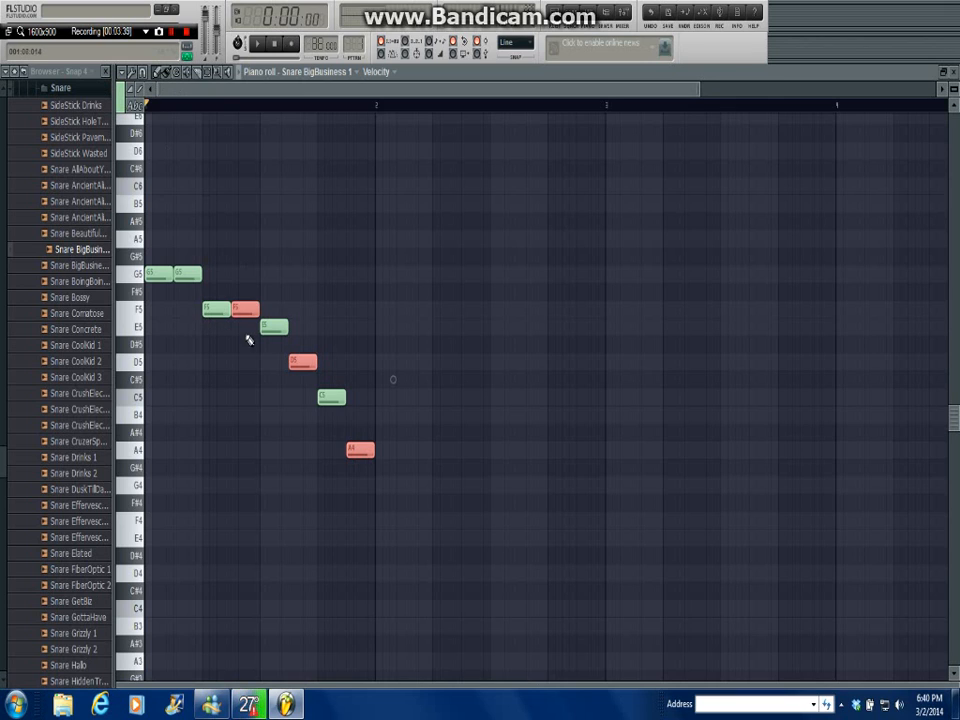
mouse_move(218, 255)
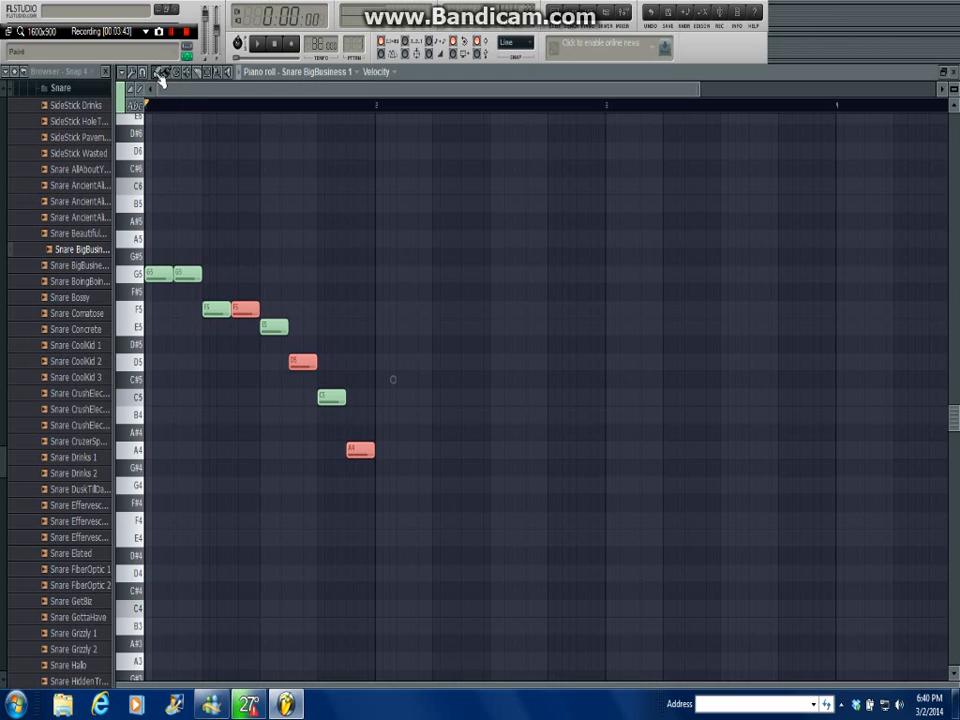
Chop the selected F5, D5 and A4 notes into four short hits each.
left_click(157, 71)
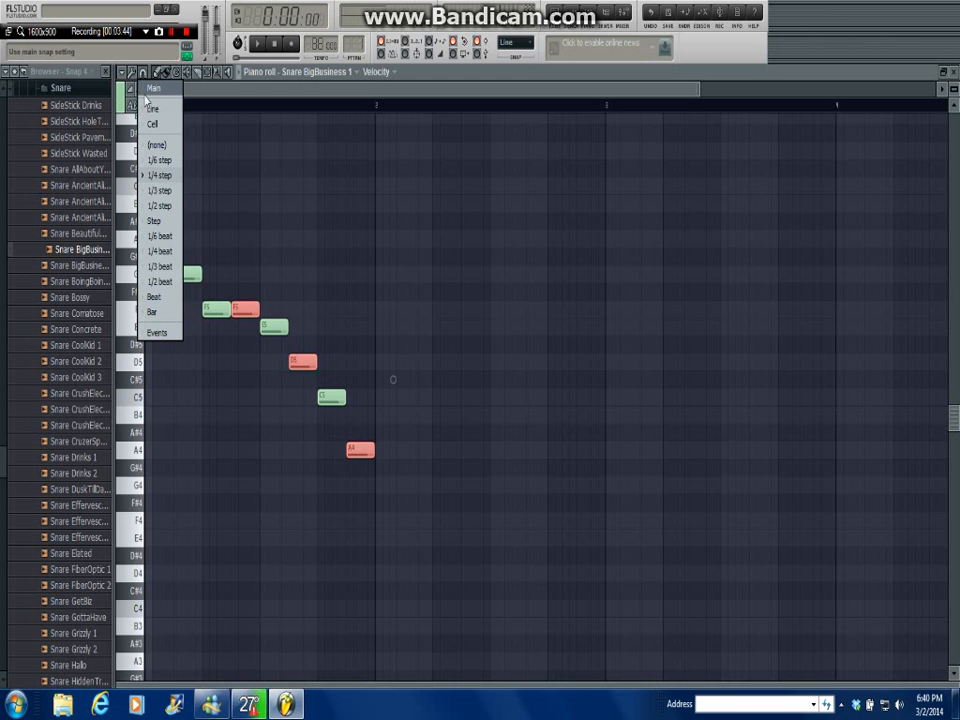
left_click(129, 71)
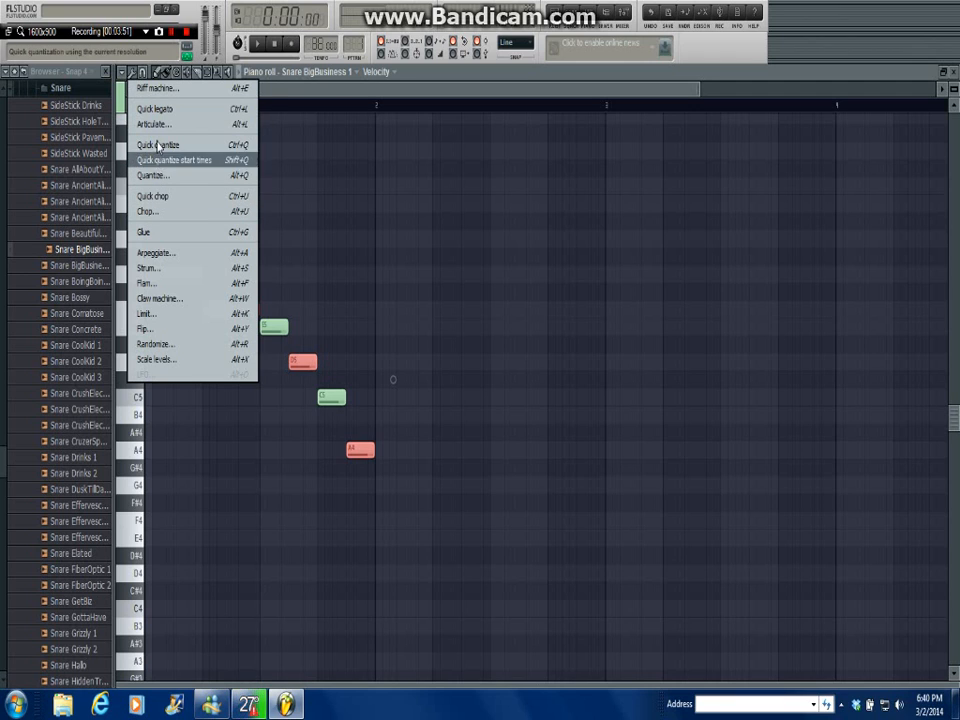
mouse_move(147, 211)
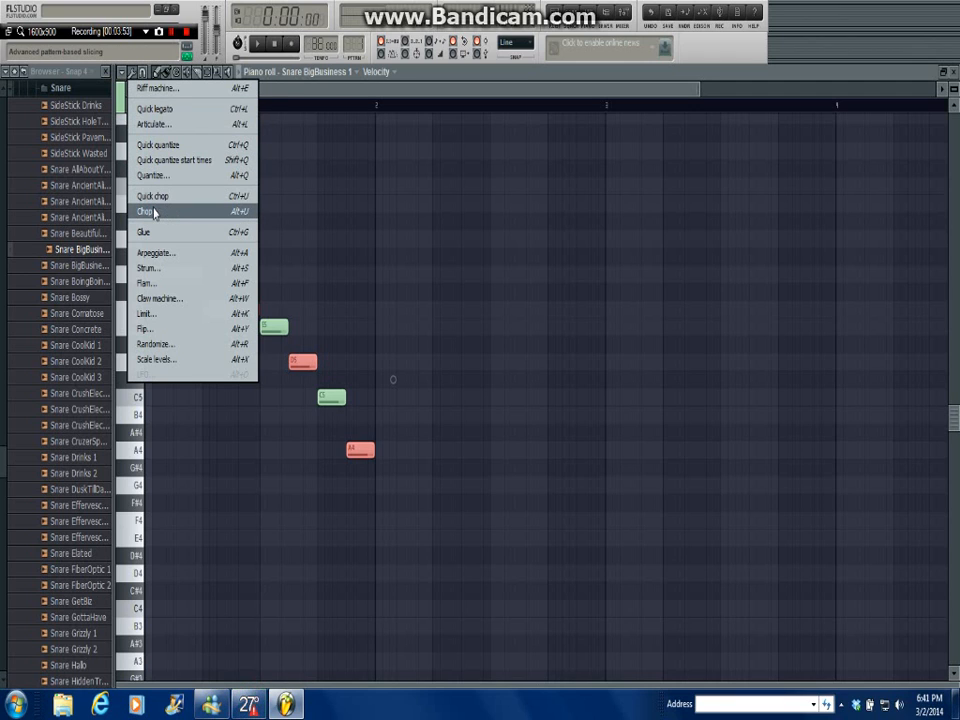
left_click(146, 211)
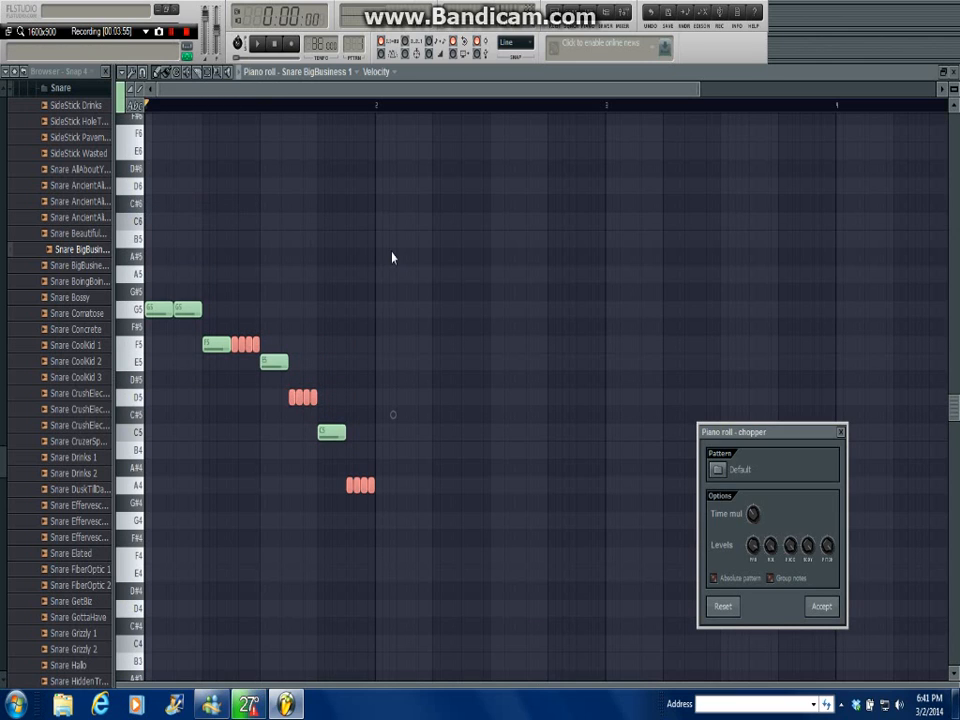
mouse_move(413, 360)
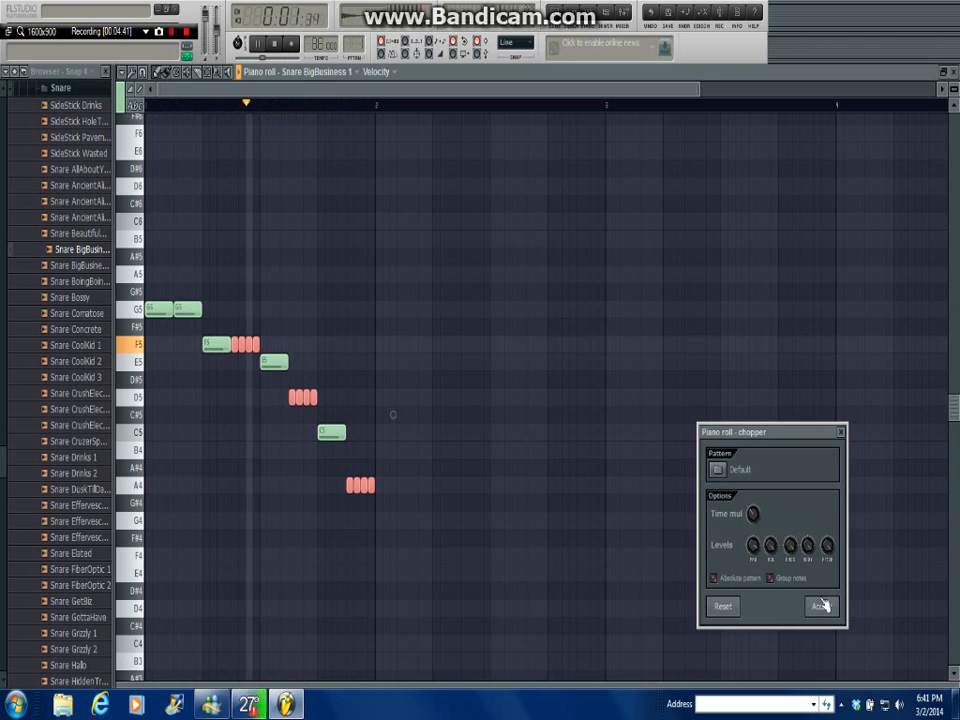
Accept the Piano roll - chopper settings to keep the short hits.
left_click(820, 606)
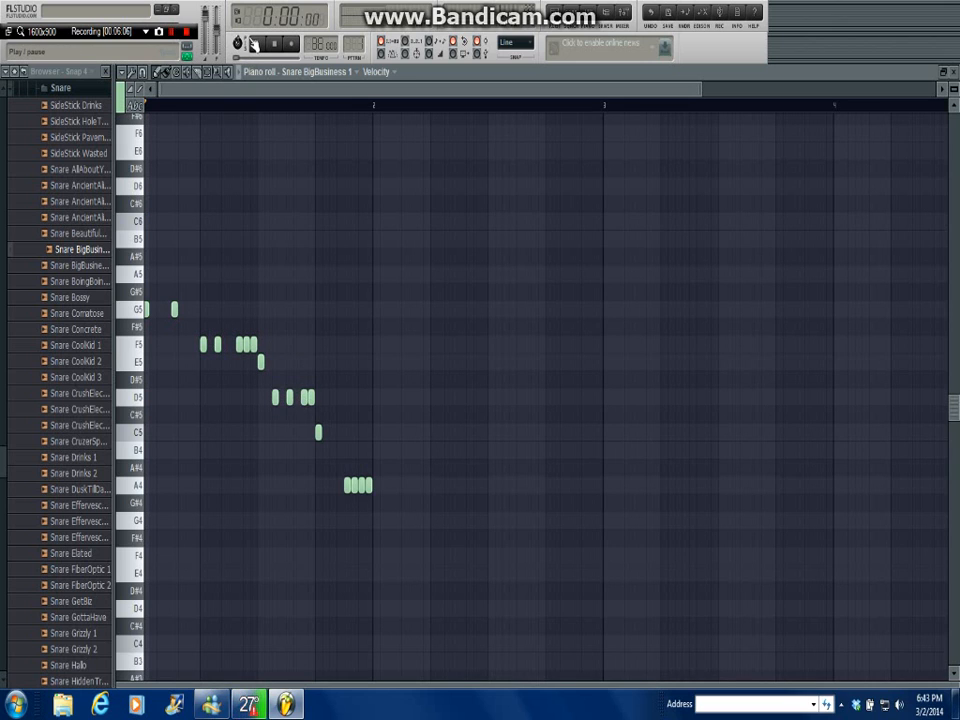
Audition the roll, then move the first D5 hit up to E5.
left_click(238, 43)
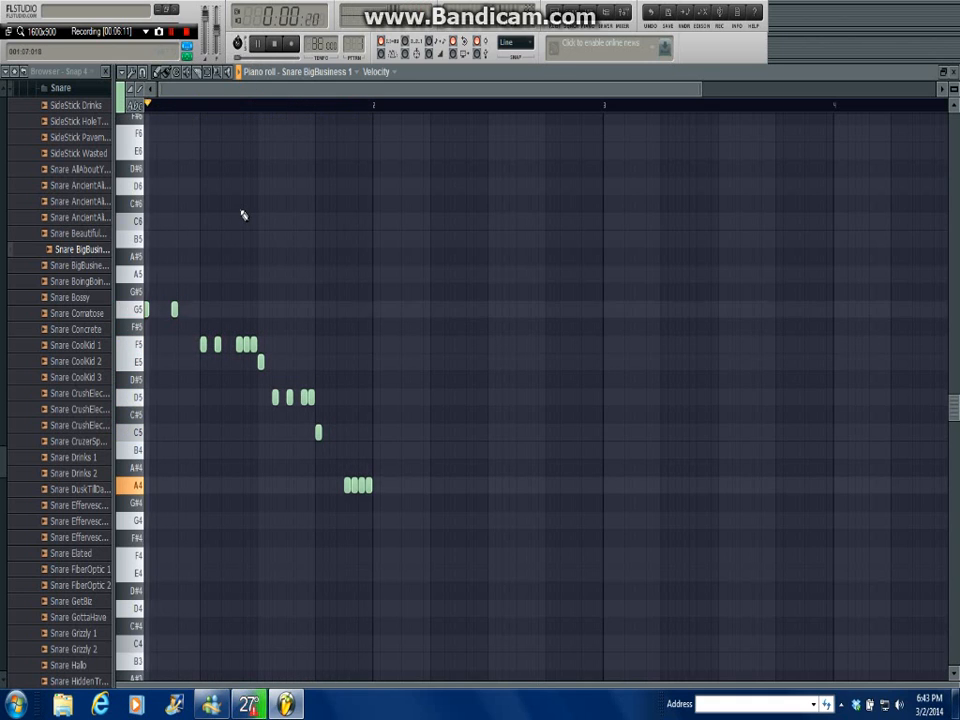
left_click(258, 43)
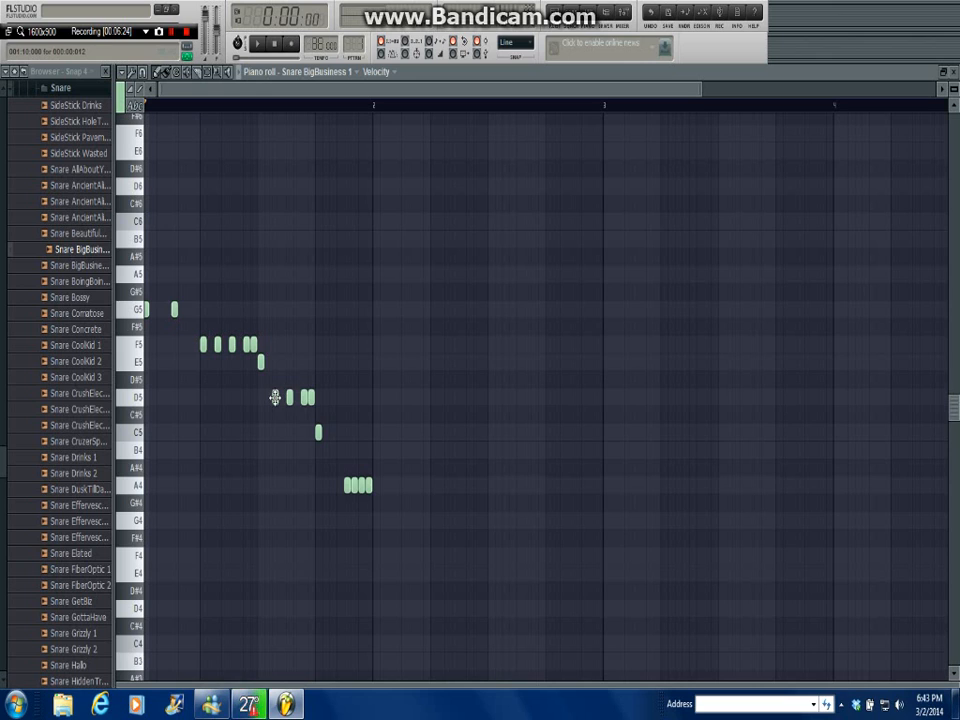
left_click(270, 362)
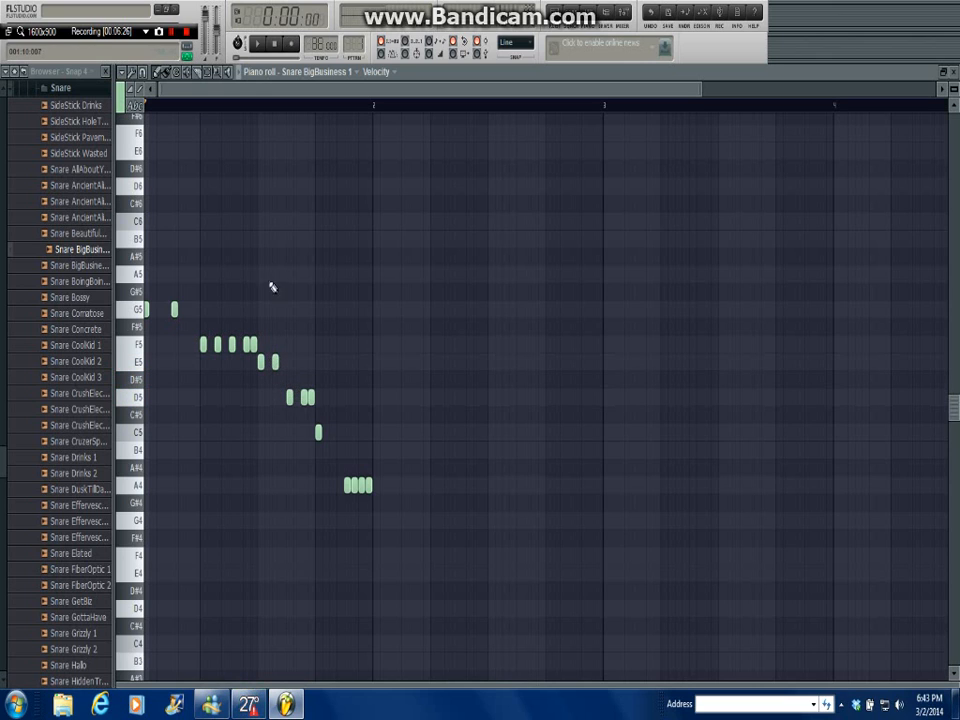